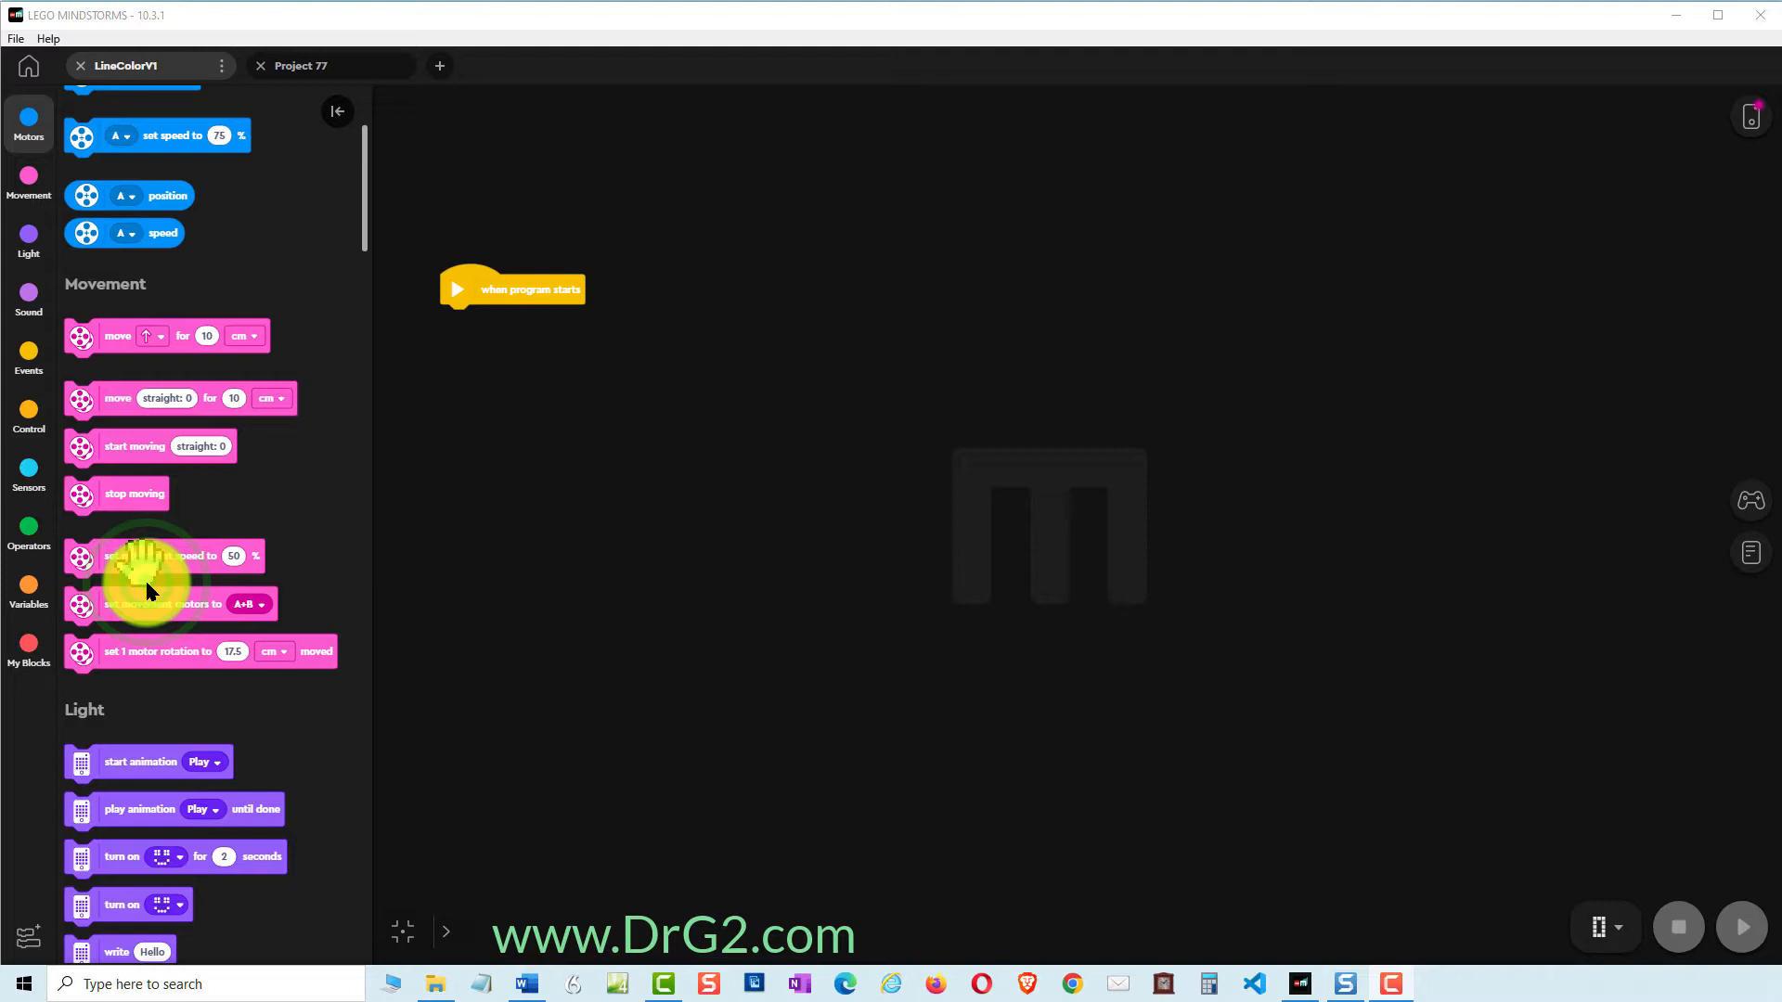
- Start the program by setting movement motors E+F and movement speed 30%
click(172, 603)
text(30)
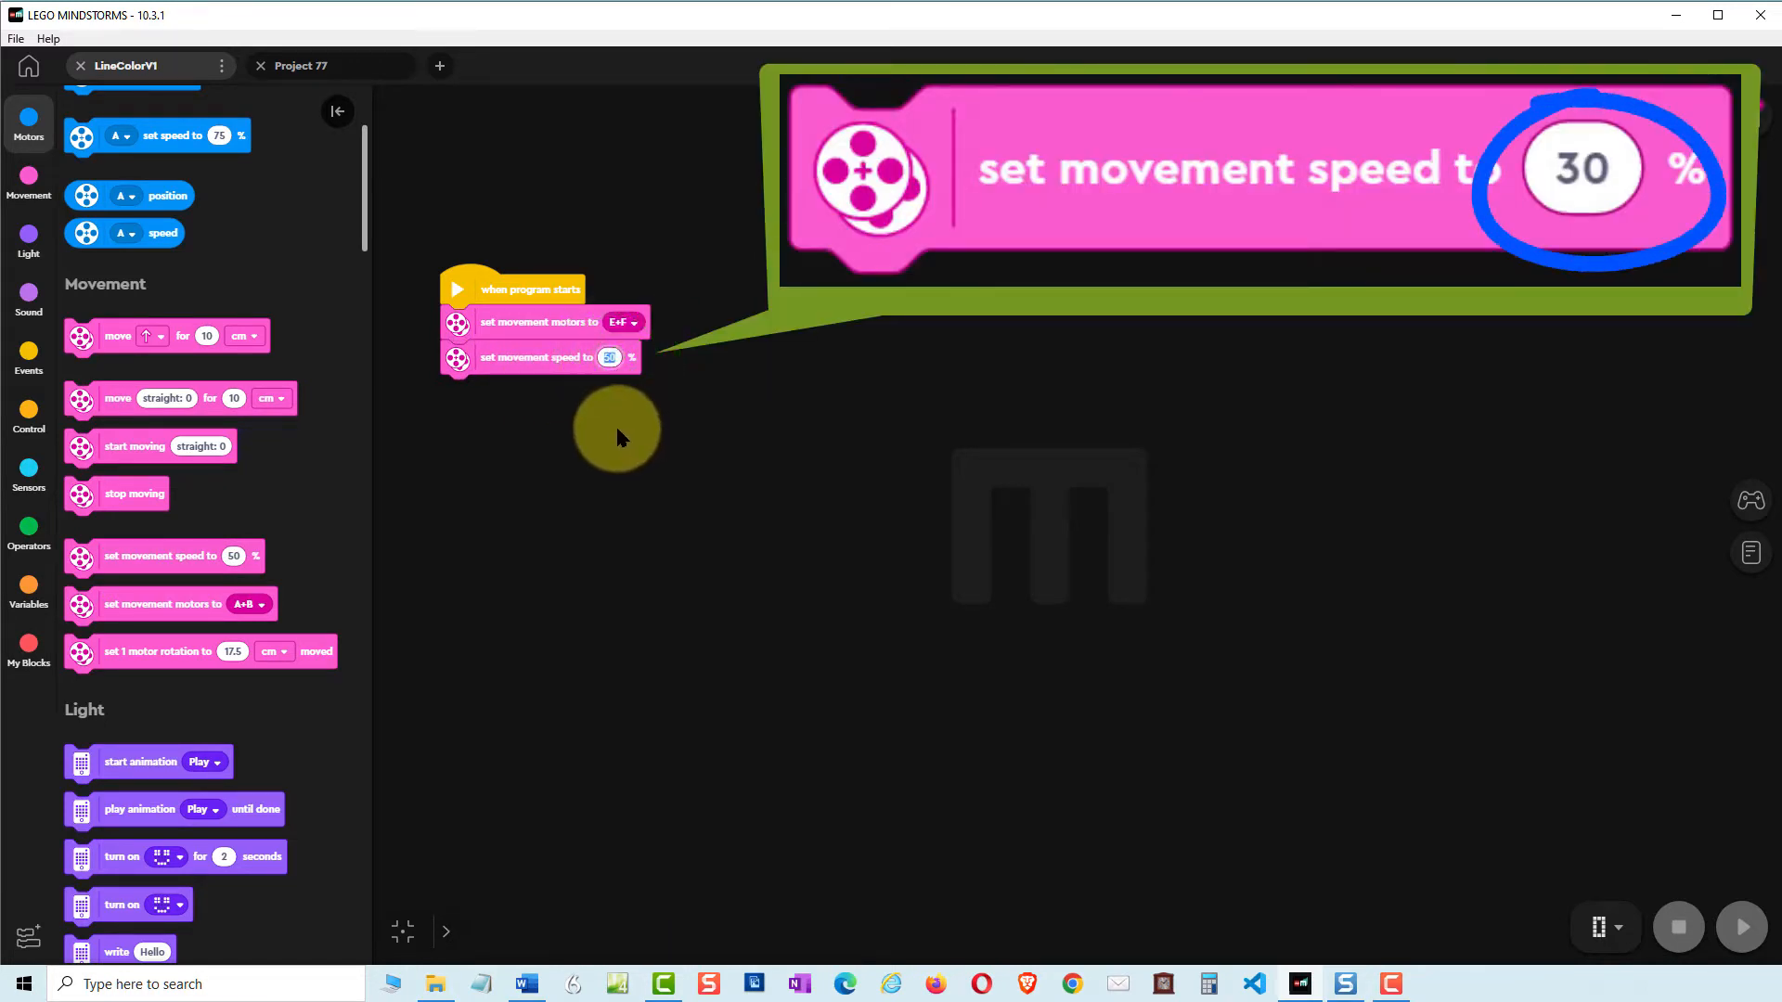
click(611, 357)
text(30)
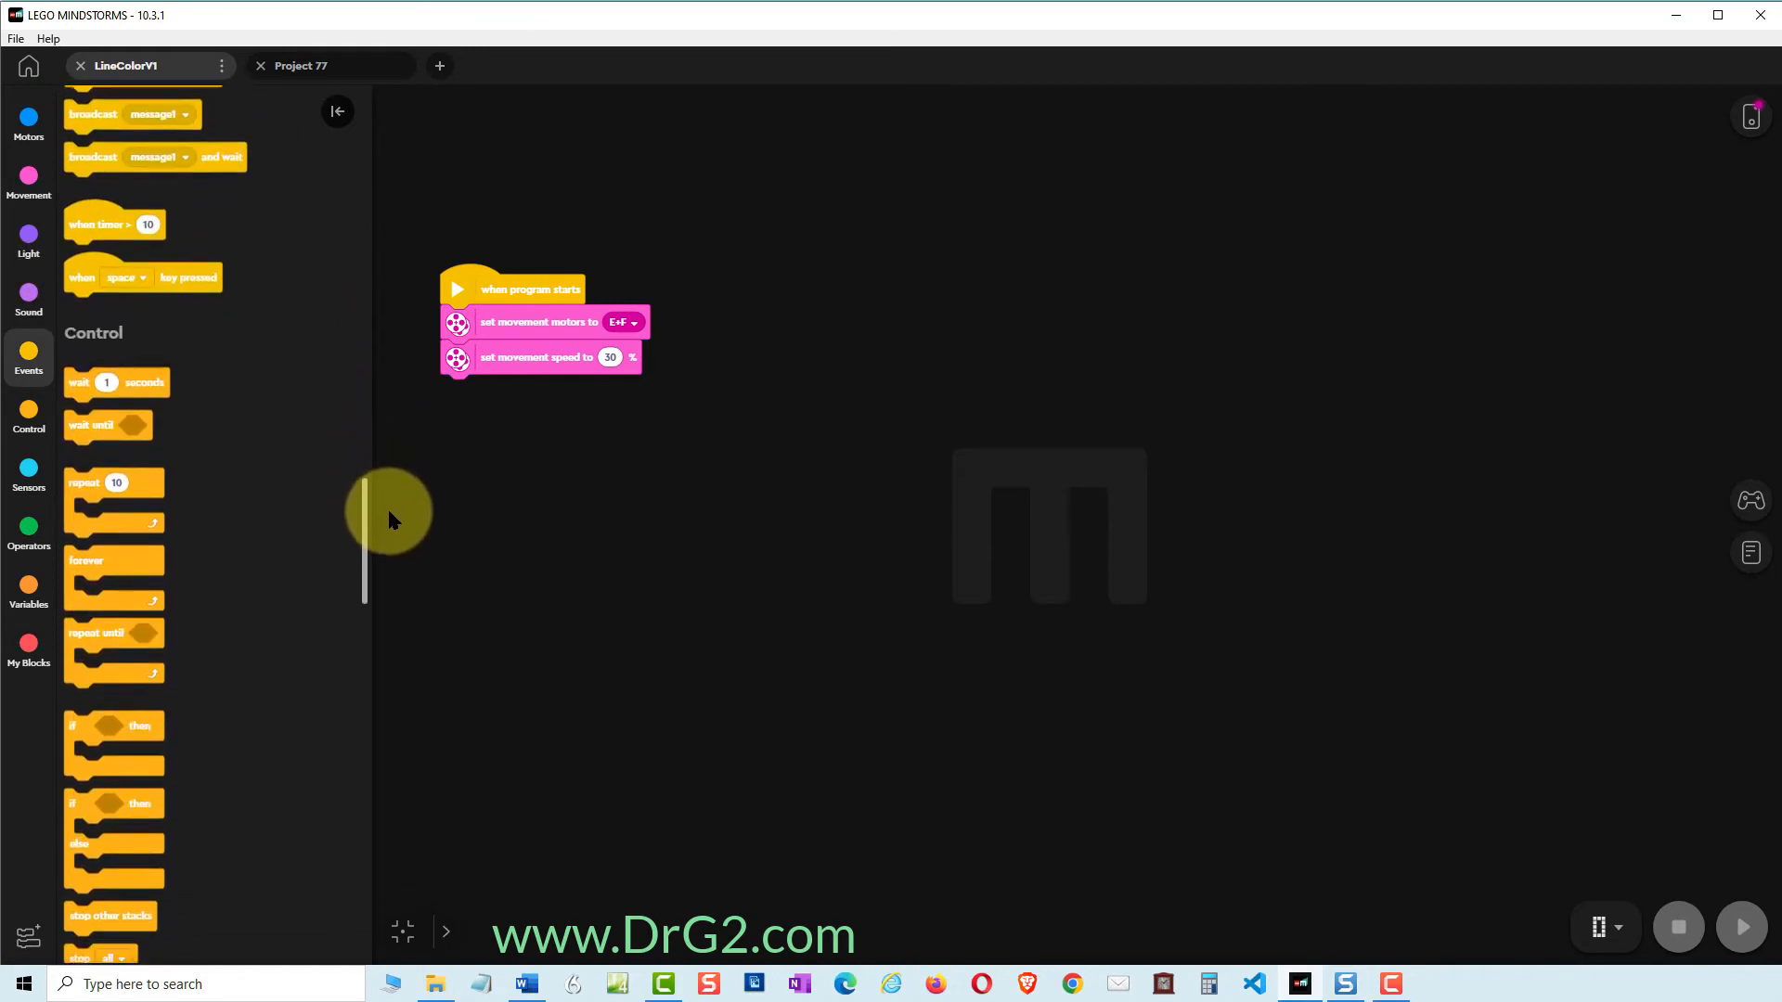
mouse_move(99, 540)
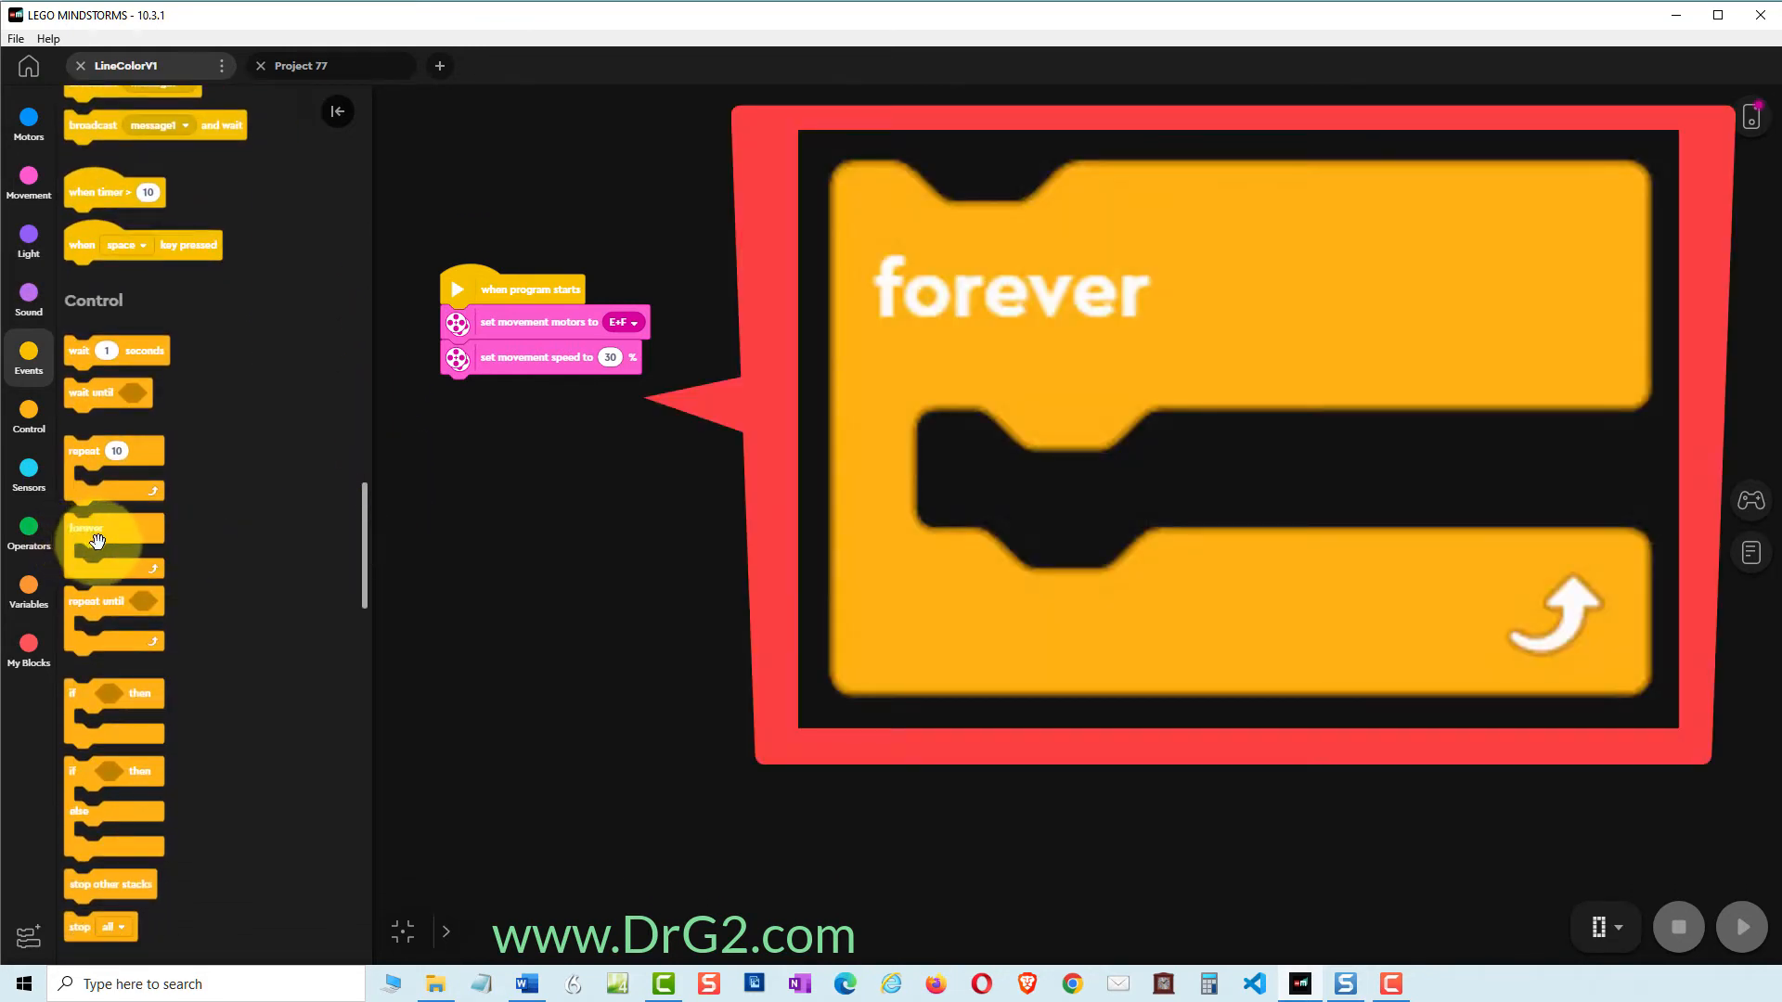
- Place a forever loop under the speed block with an if-else nested inside it
drag(96, 535, 489, 414)
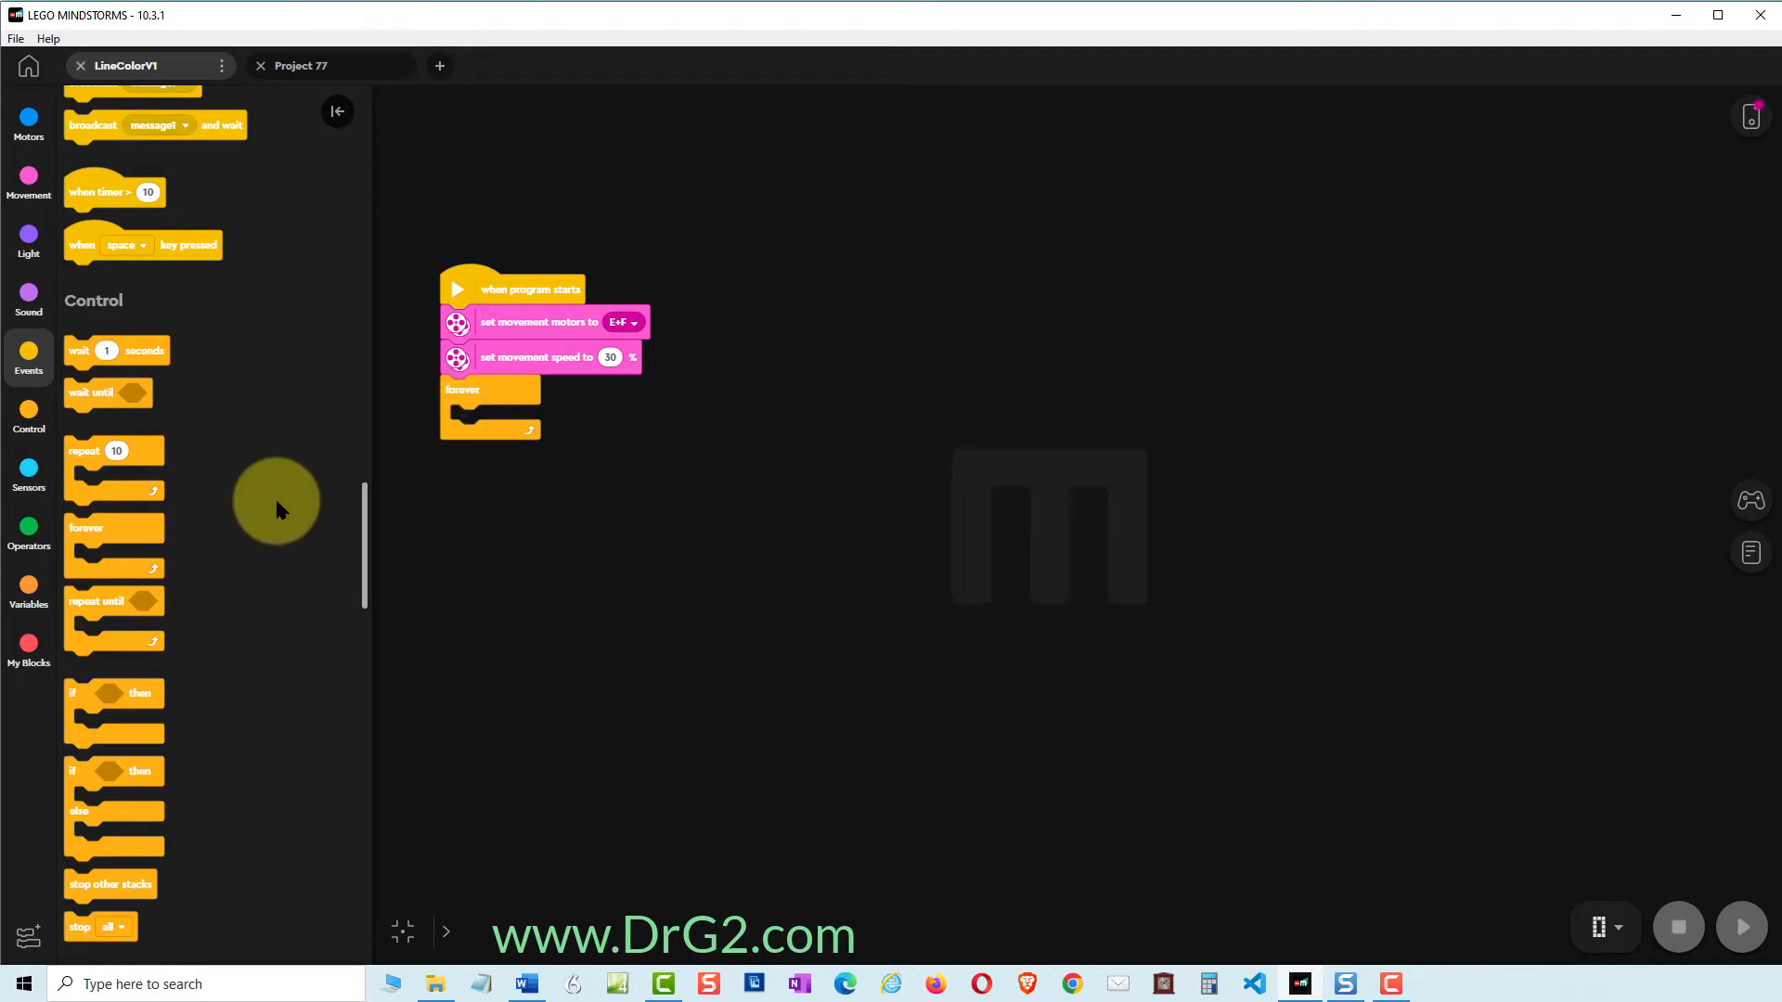
mouse_move(113, 768)
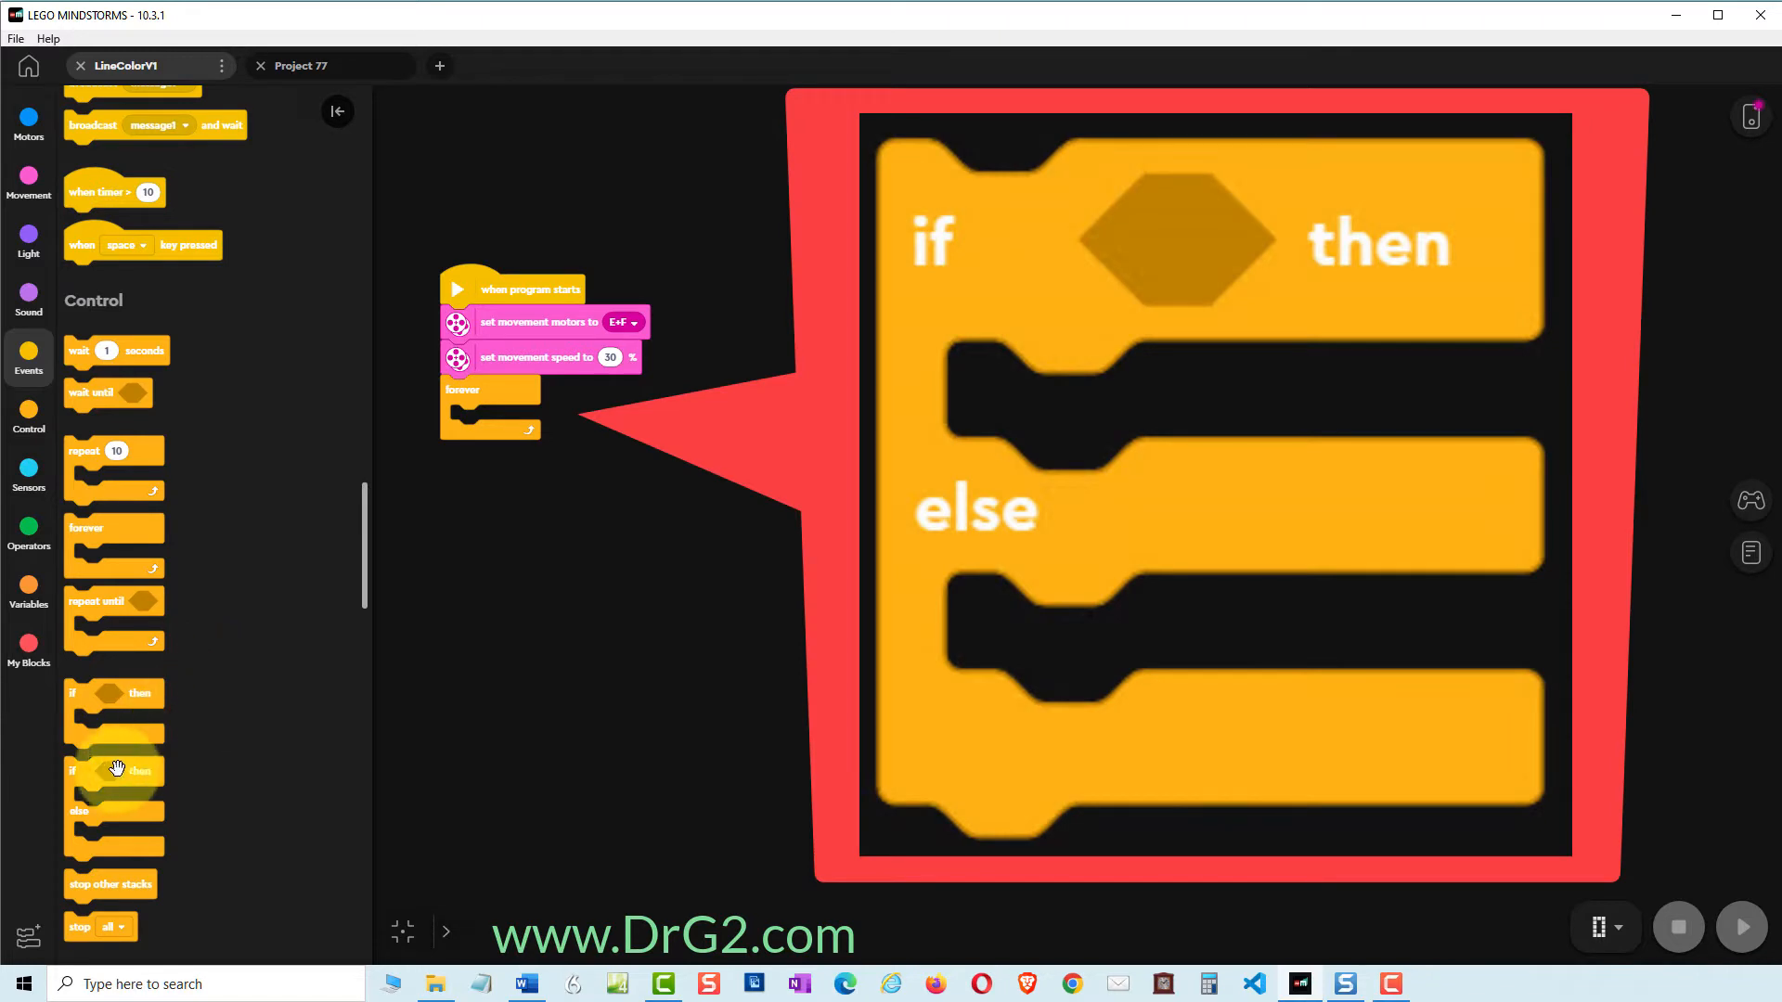
drag(114, 769, 386, 716)
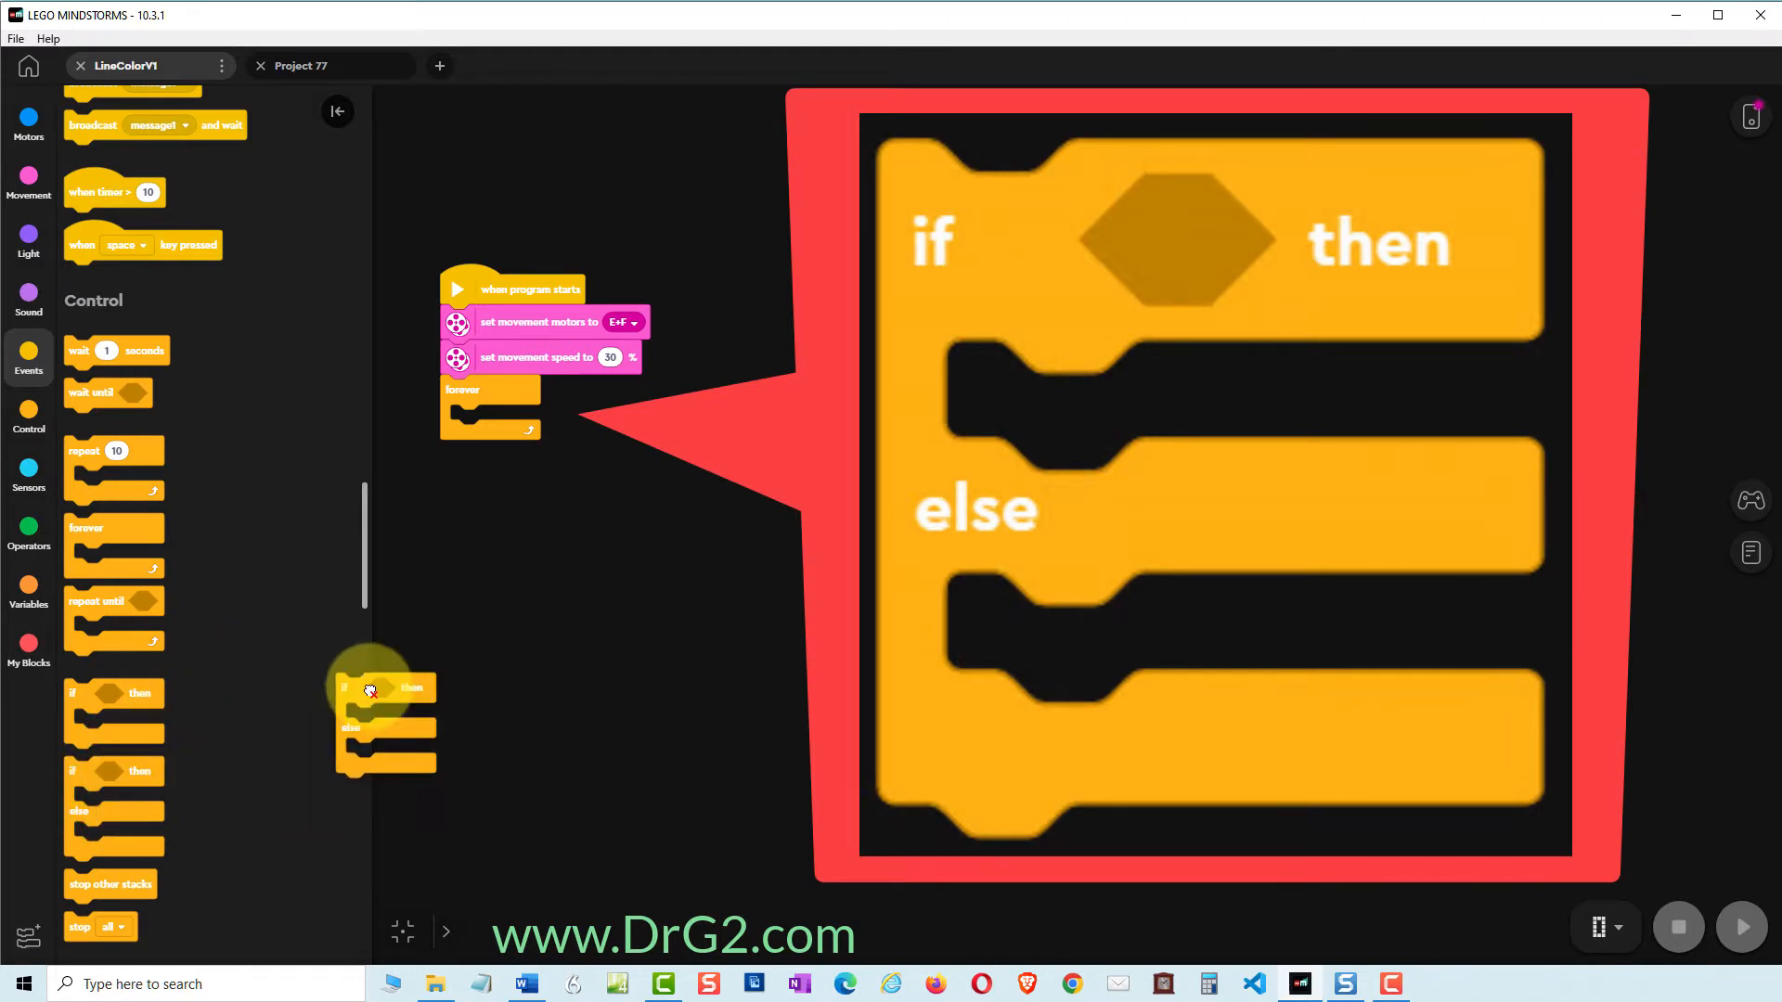
drag(375, 686, 494, 444)
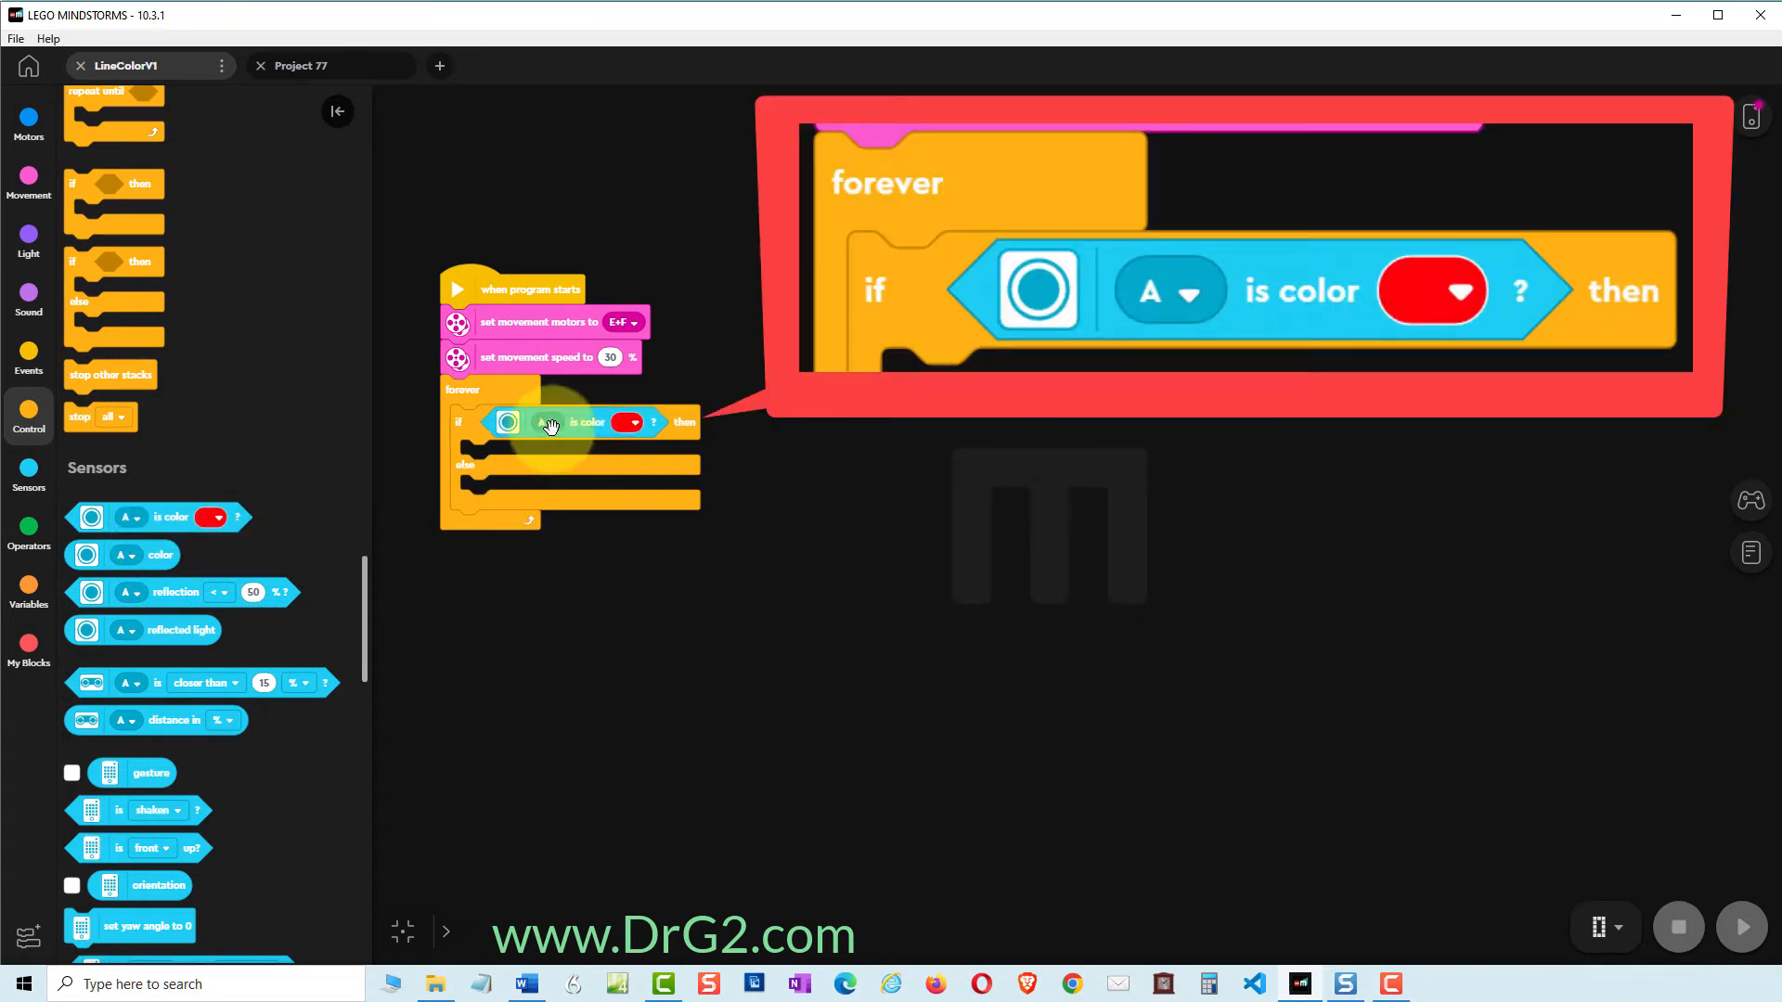
- Point the color check at sensor port C looking for black
click(545, 421)
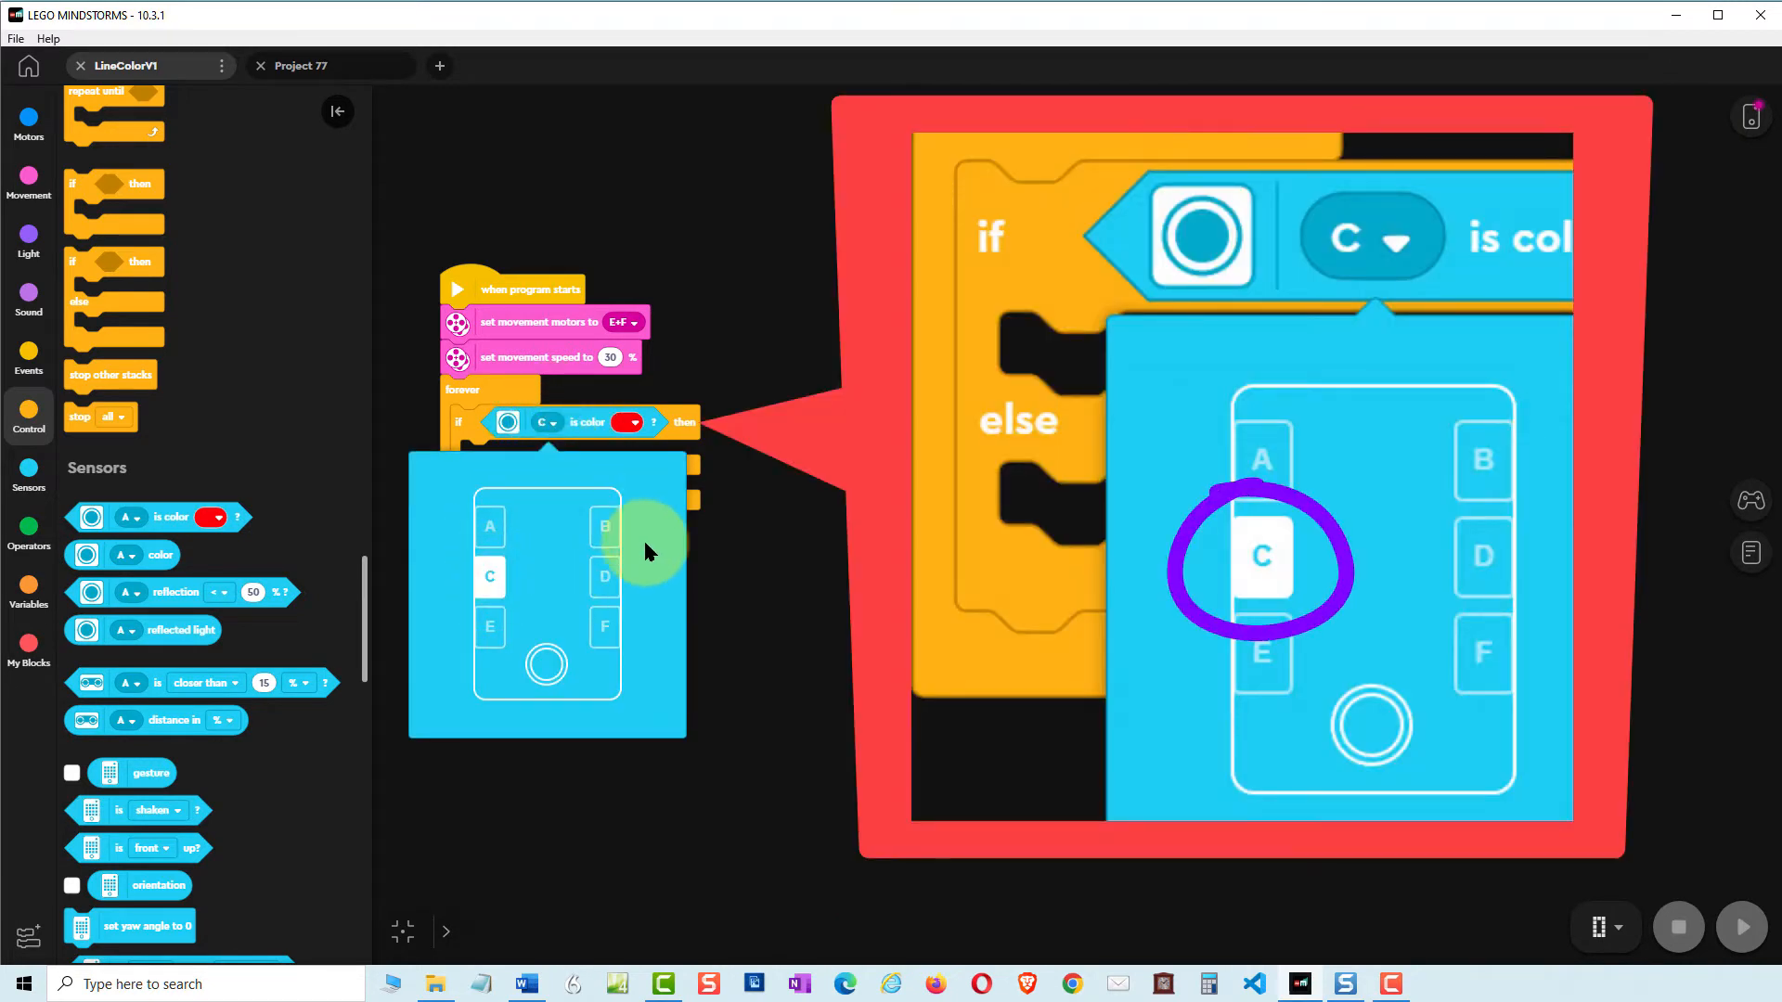
click(637, 428)
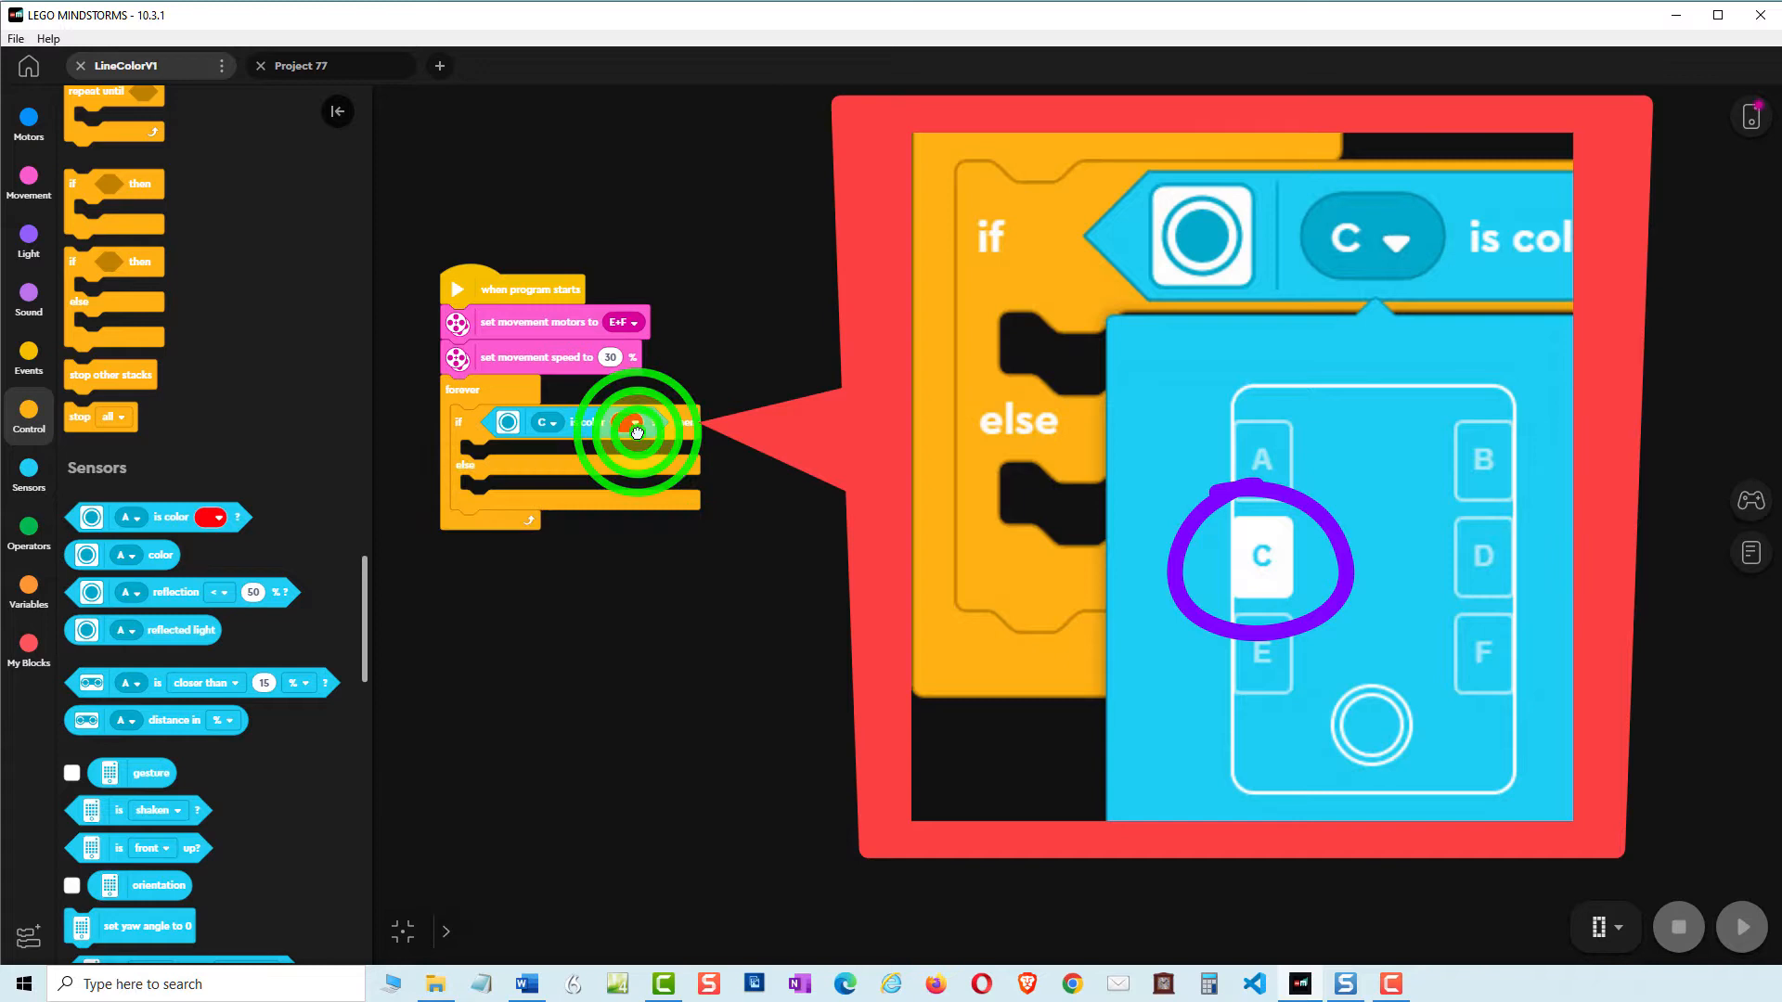
click(625, 421)
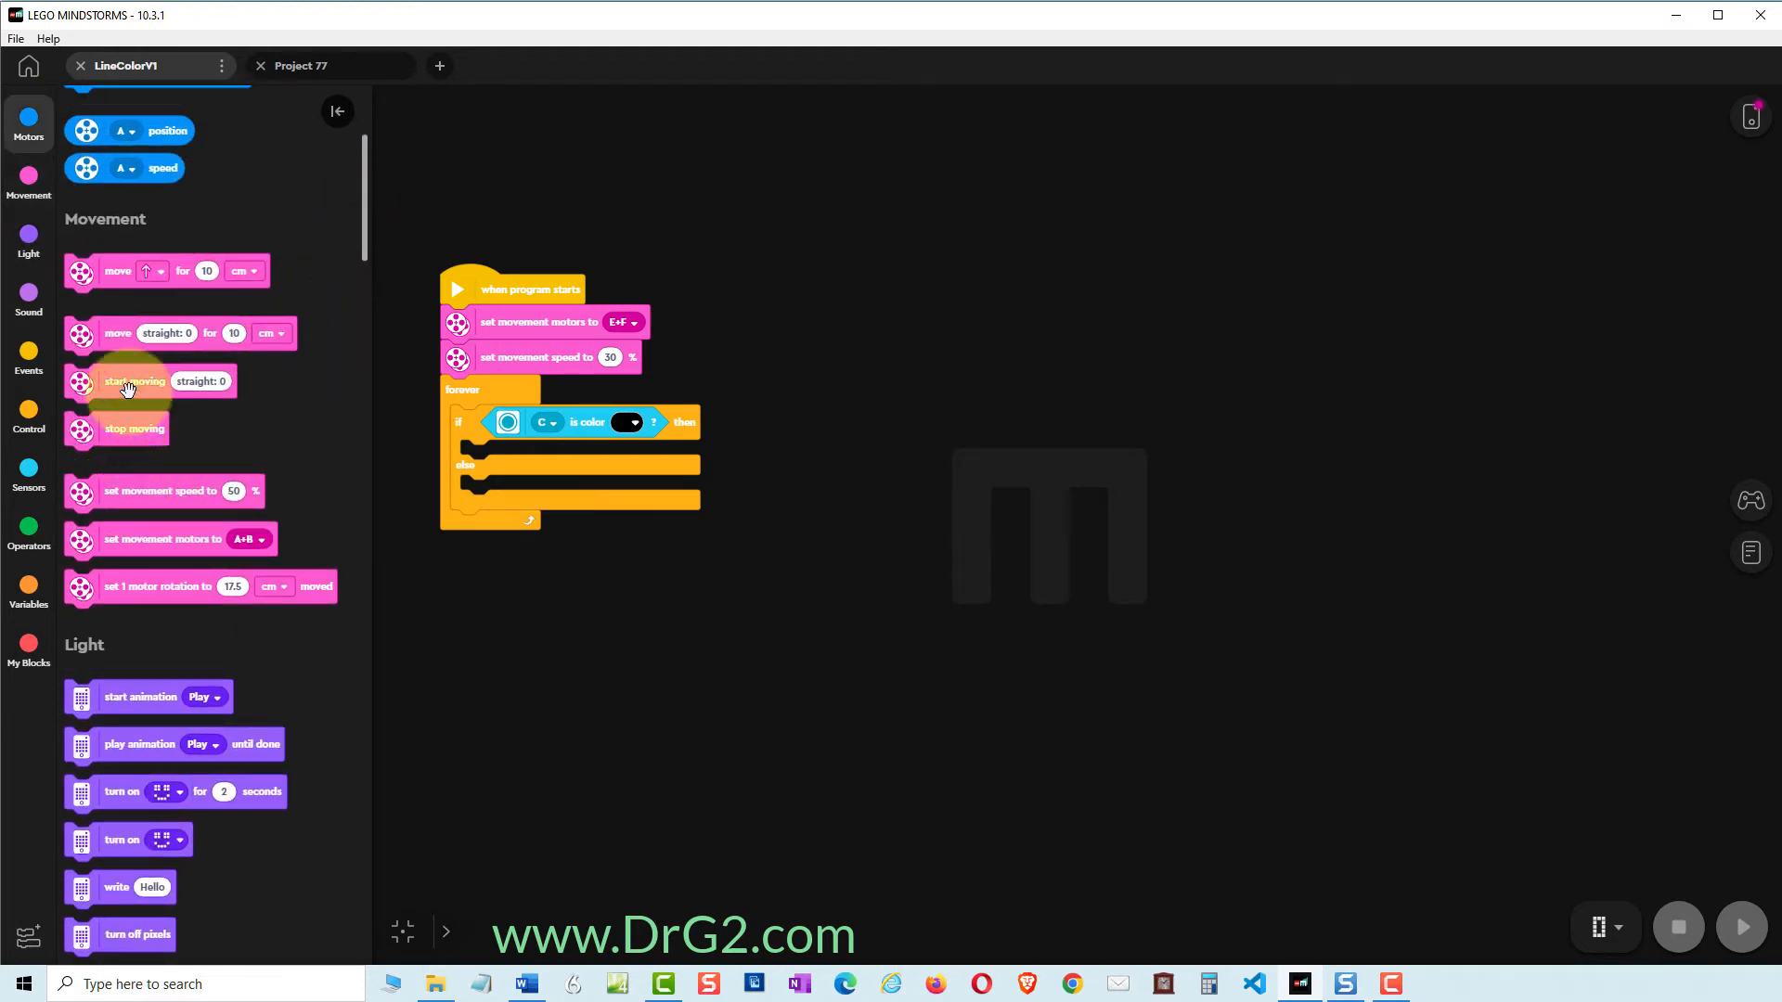
- Add 'start moving' commands to both branches, if steering right 60, else left -60
drag(133, 381, 555, 492)
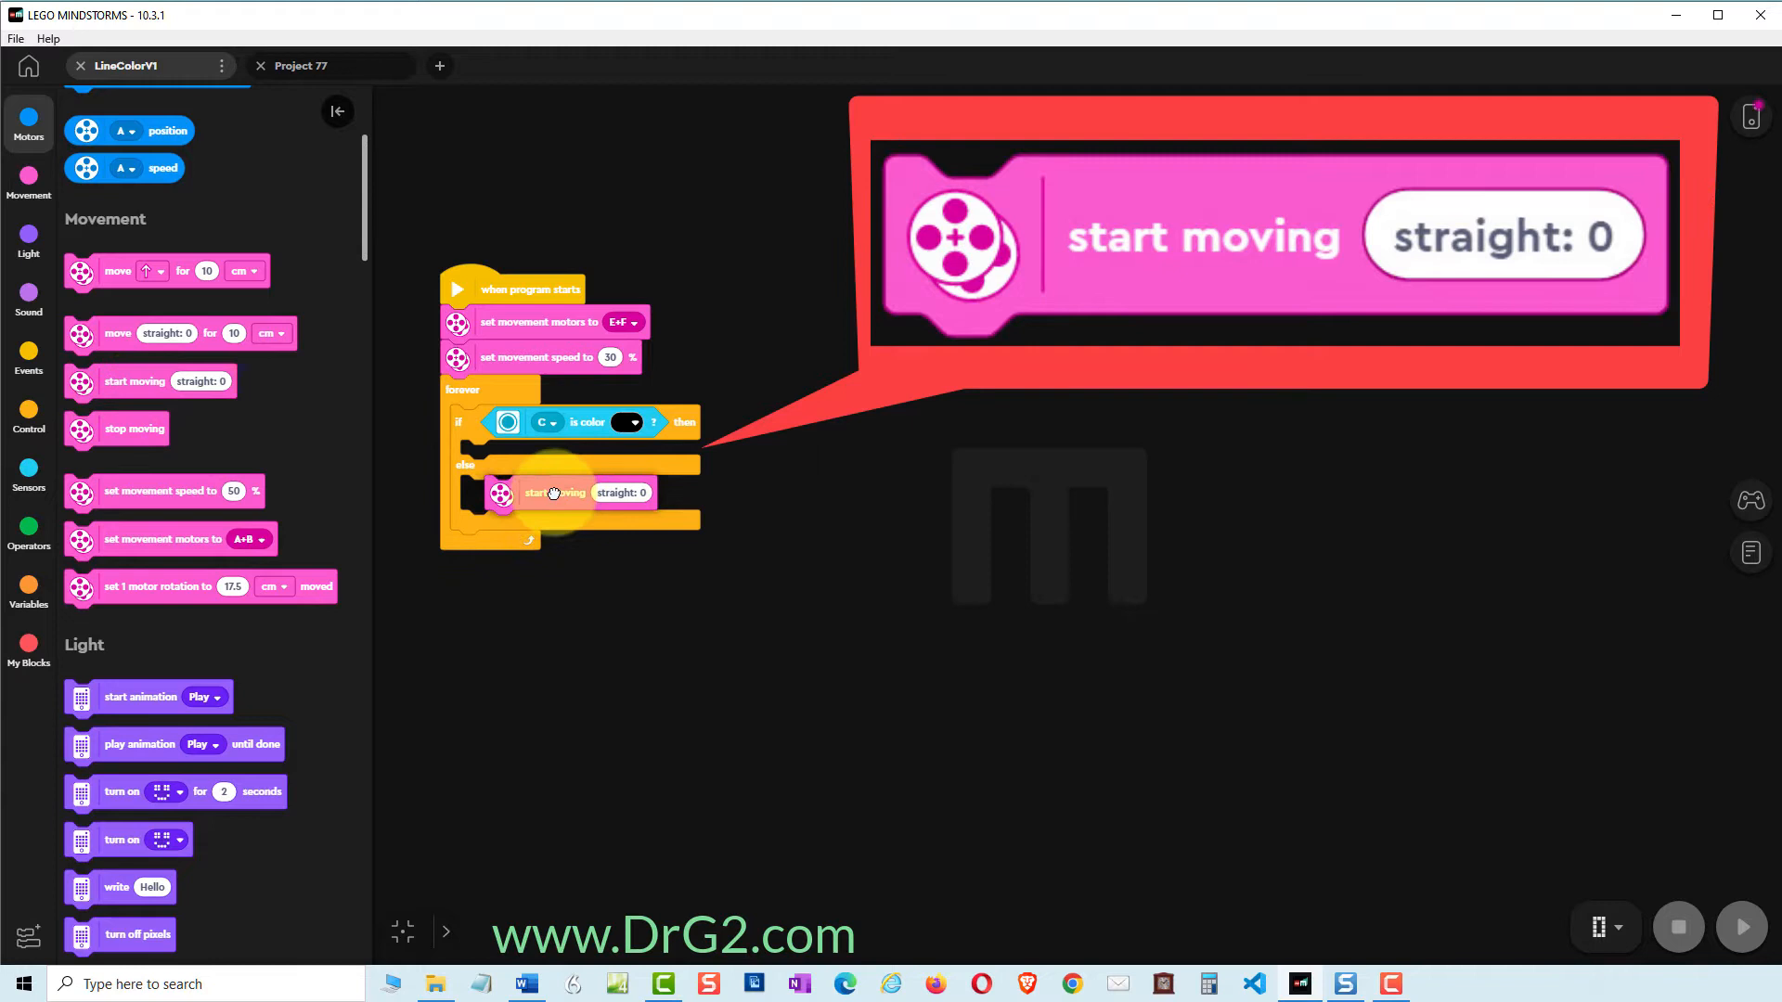
drag(556, 492, 529, 457)
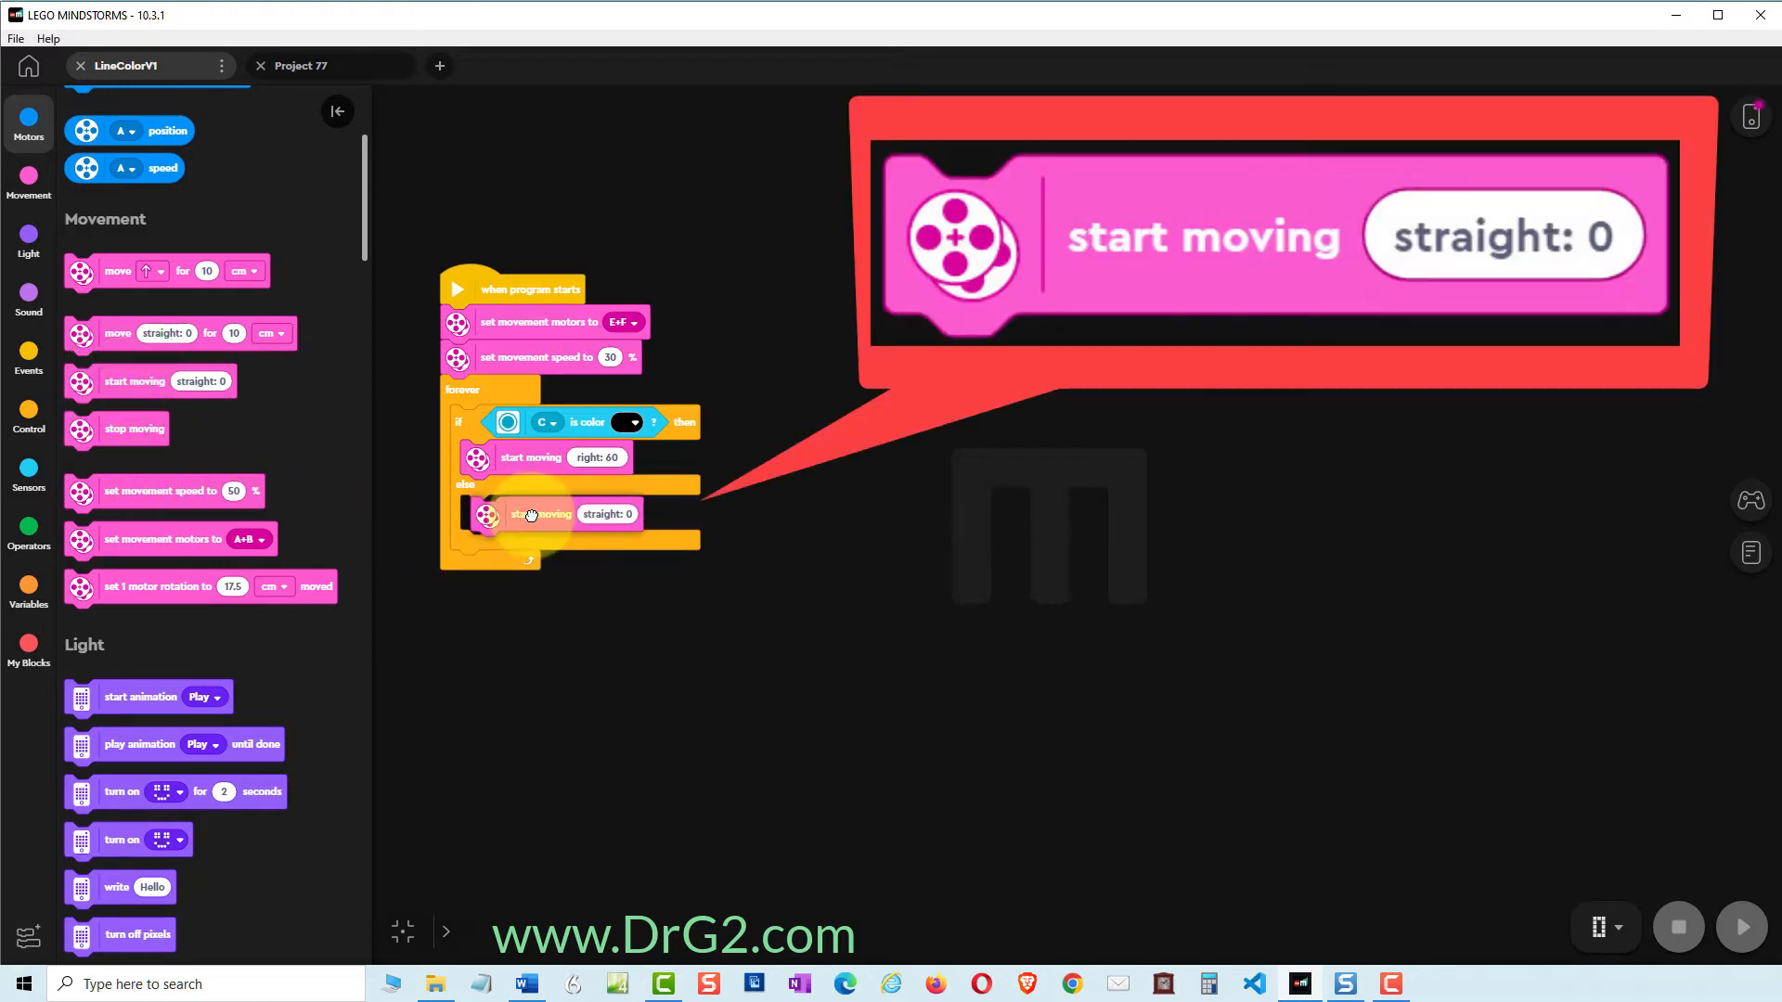
click(607, 514)
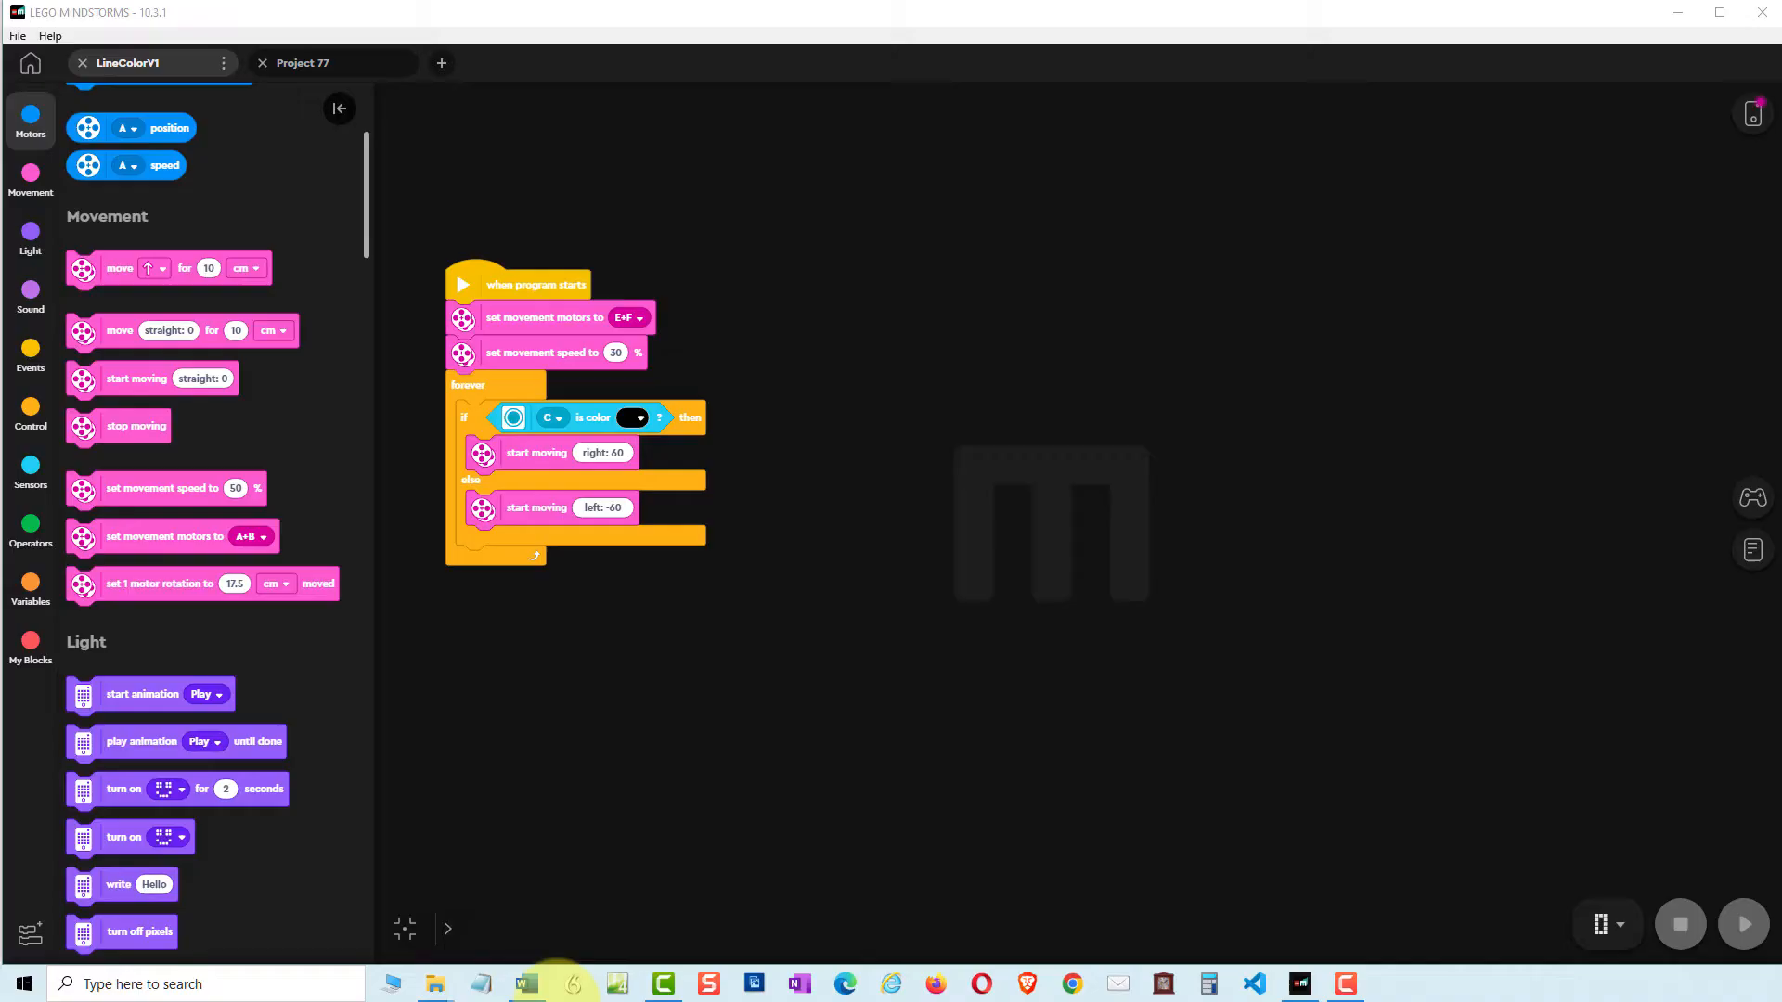
click(633, 417)
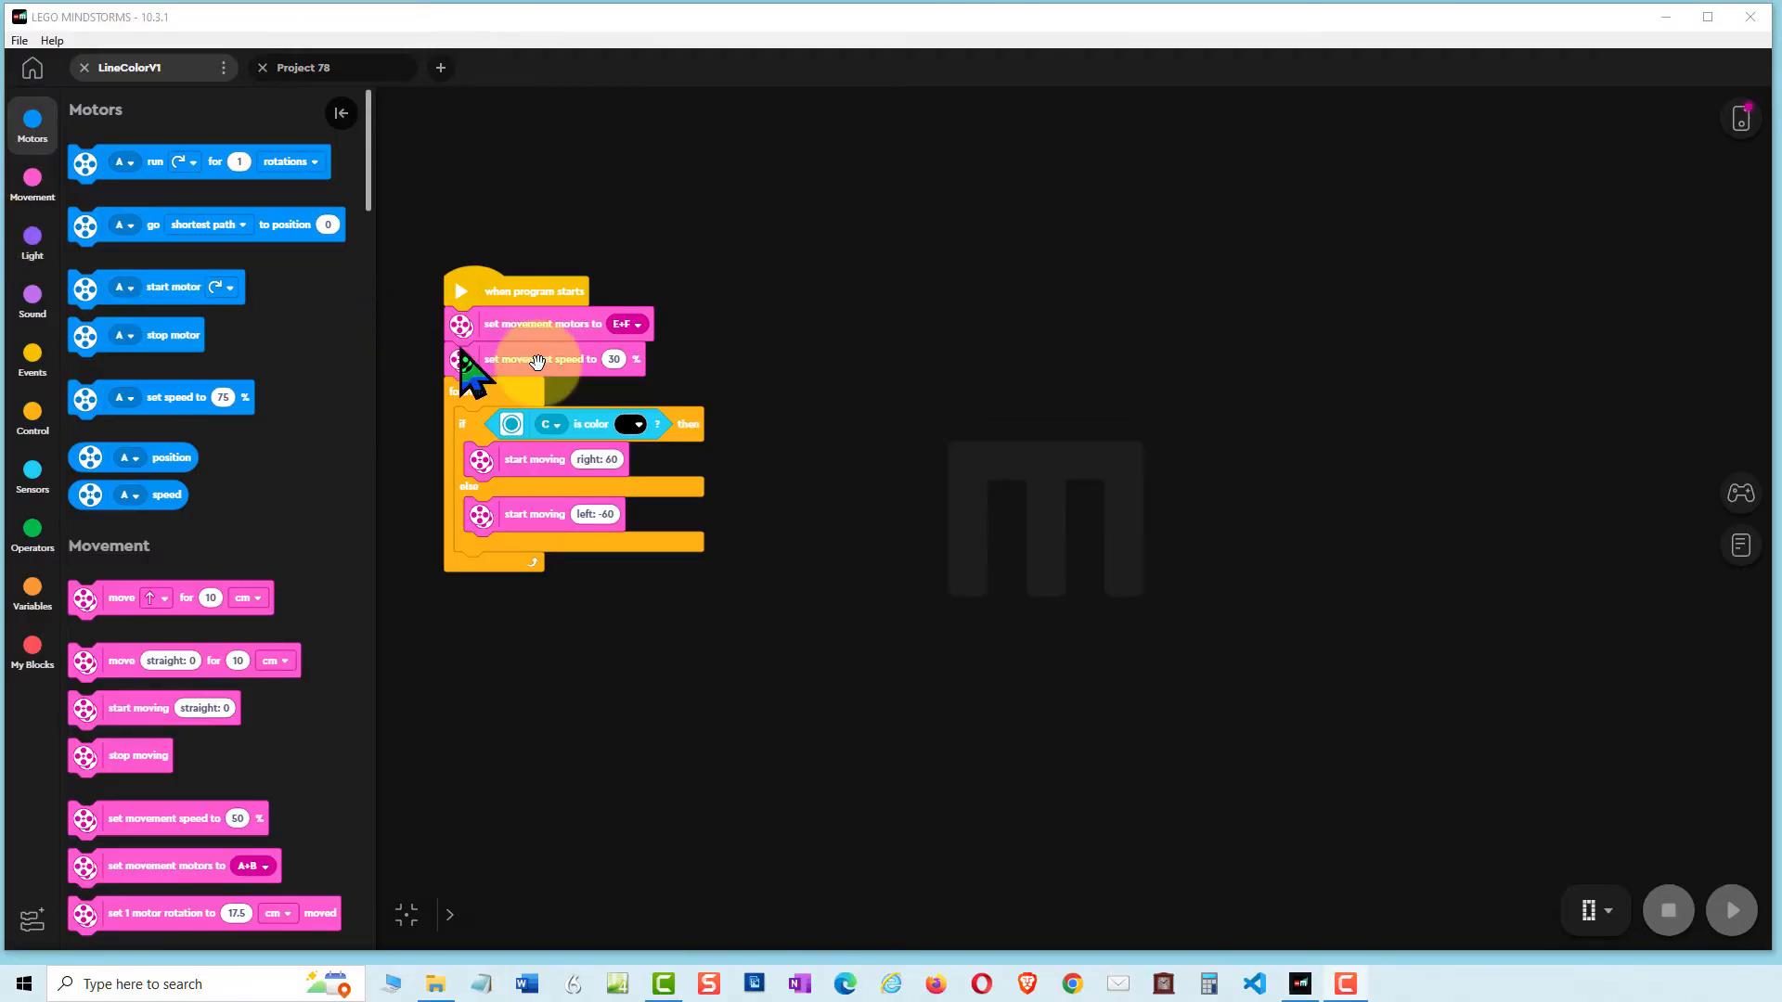
- Change steering to right 90 and left -90, and movement speed to 20%
click(596, 458)
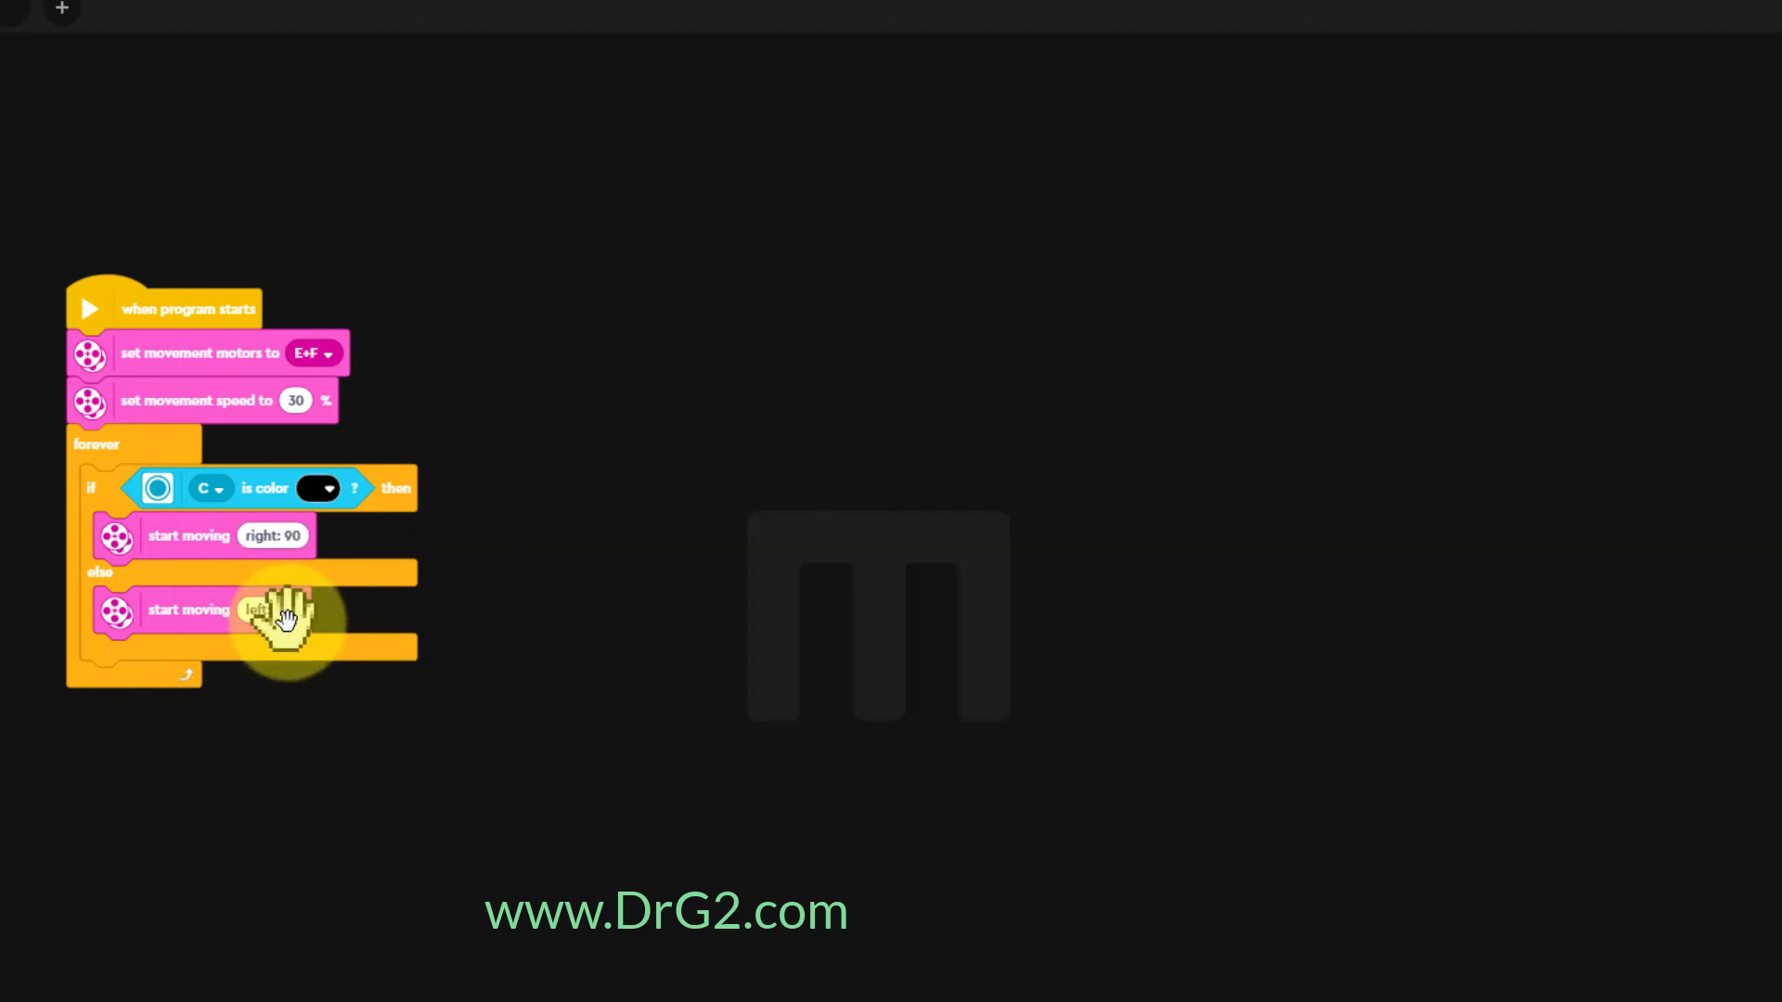
click(247, 608)
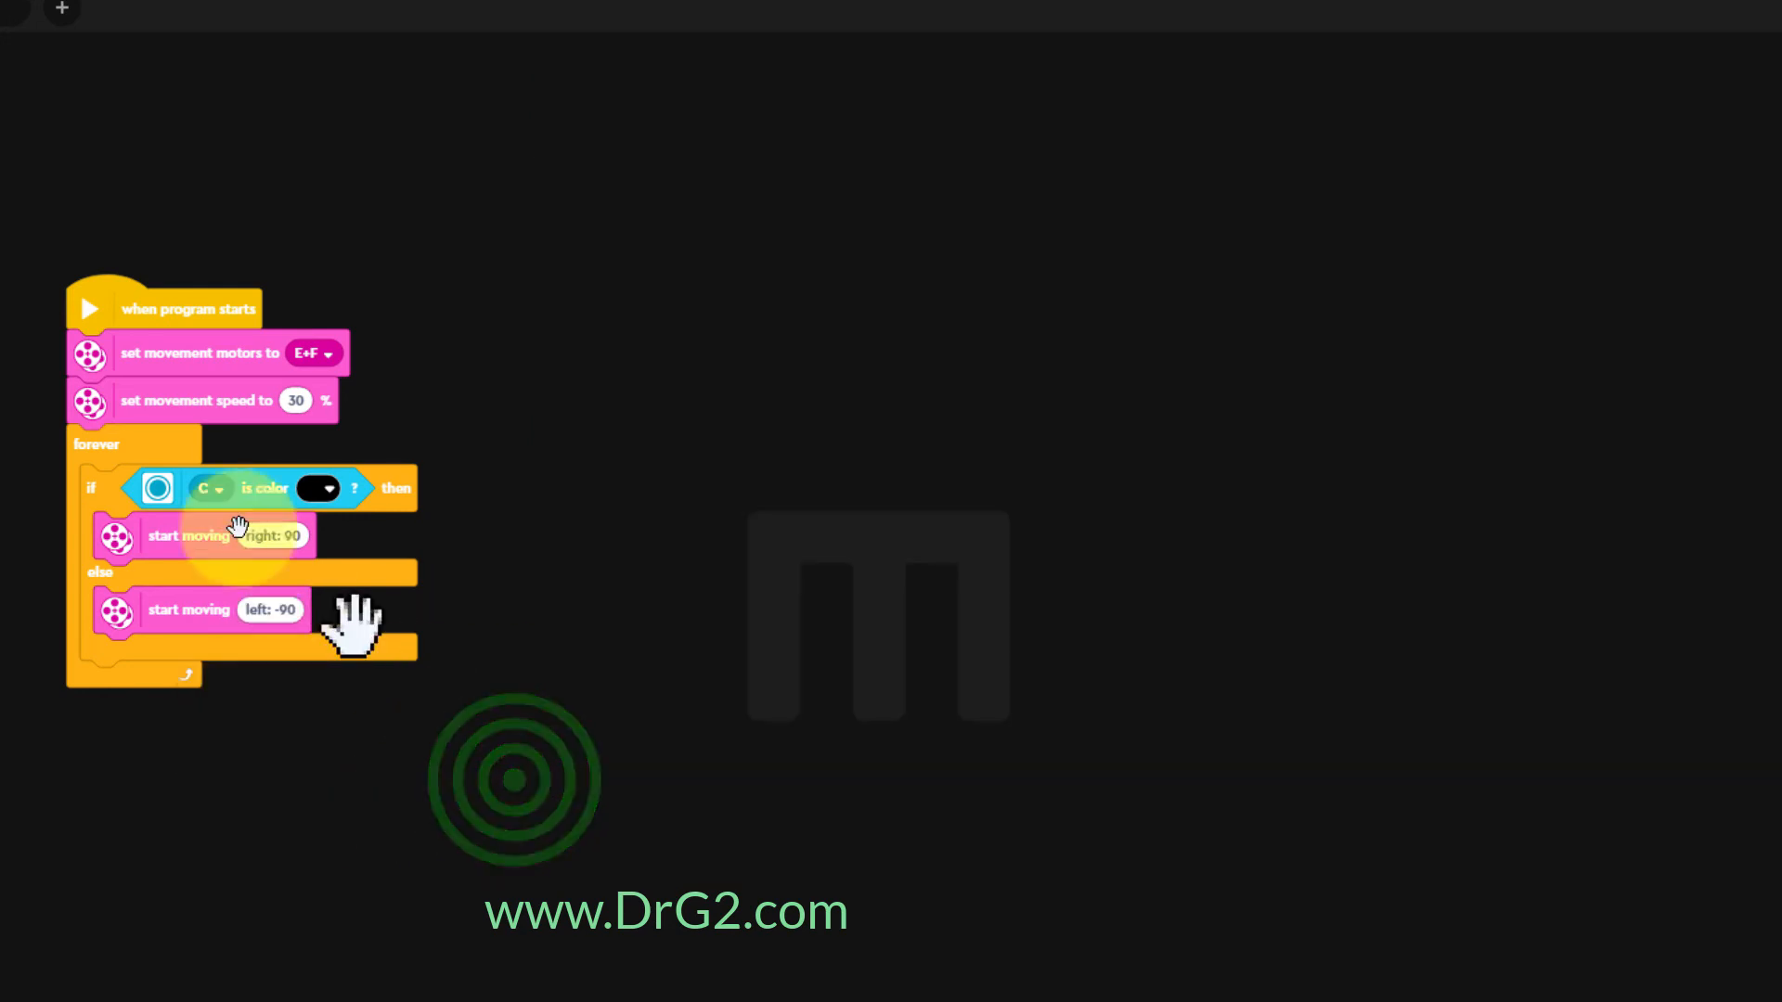
click(295, 401)
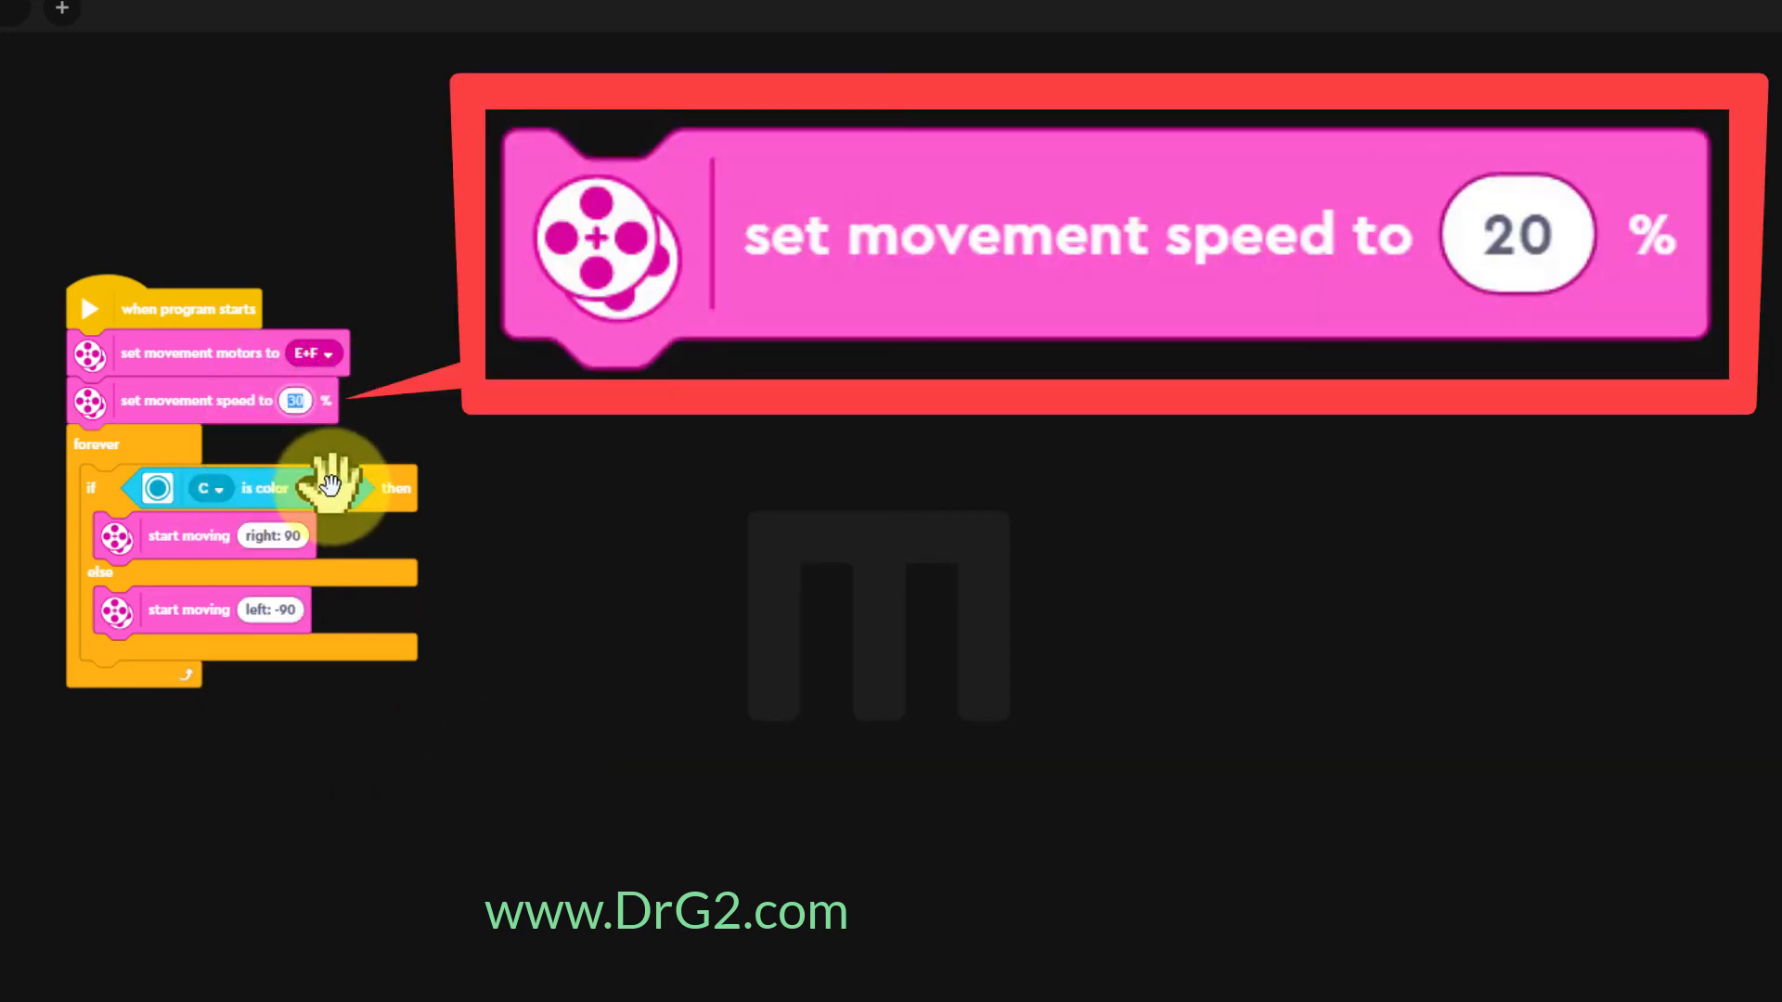